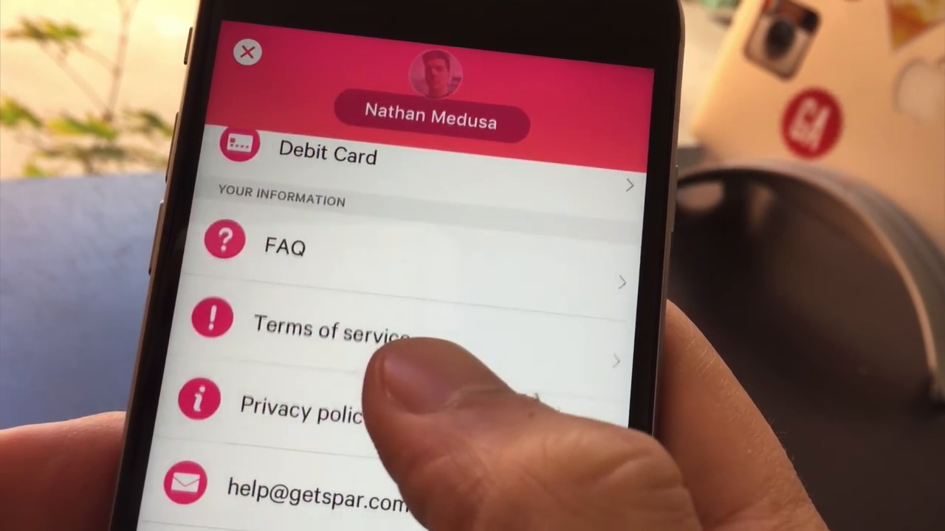
{"action": "scroll", "scroll_direction": "down", "scroll_amount": 3}
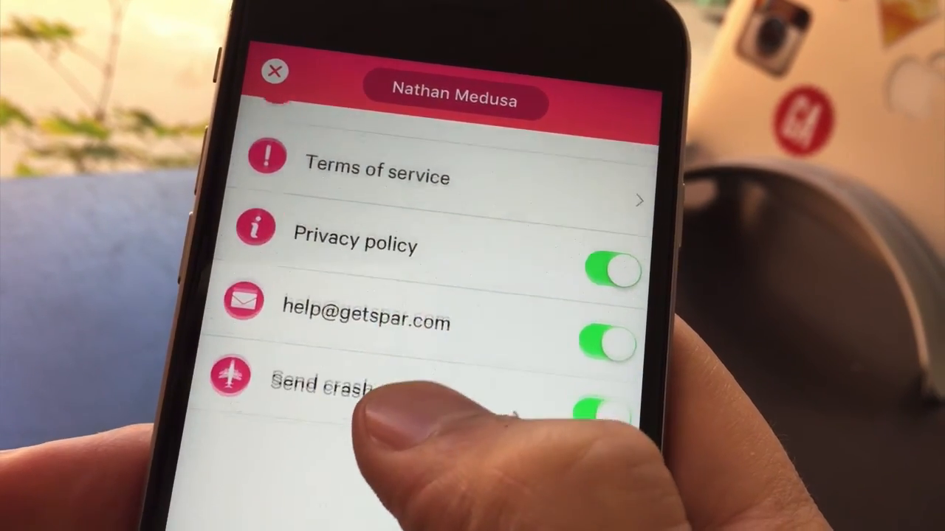